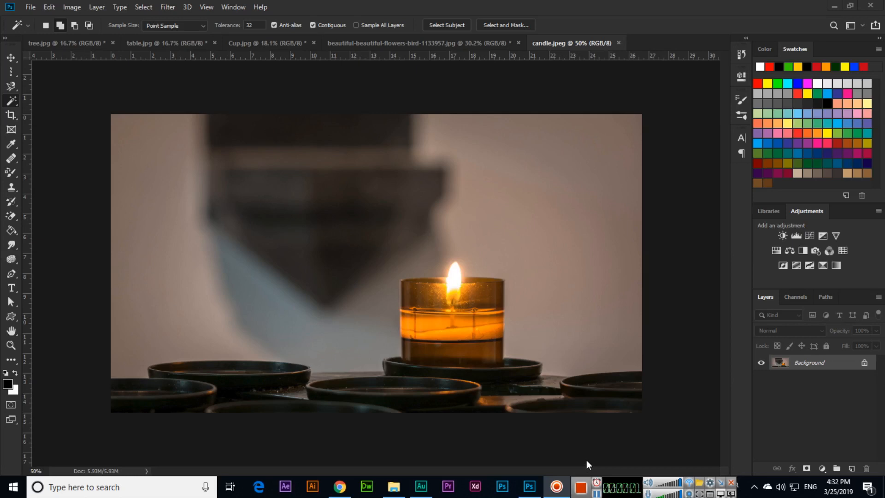
mouse_move(584, 465)
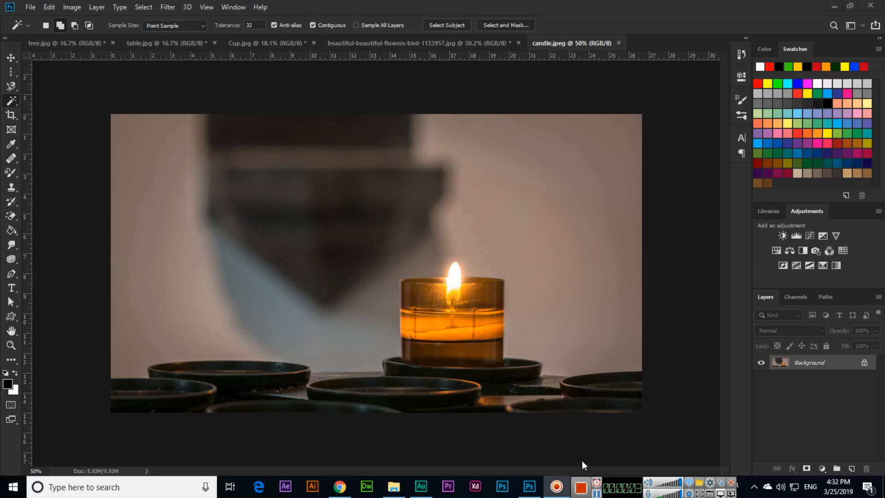
- Magic Wand-select the pale wall behind the candle, then apply Select > Similar
left_click(13, 100)
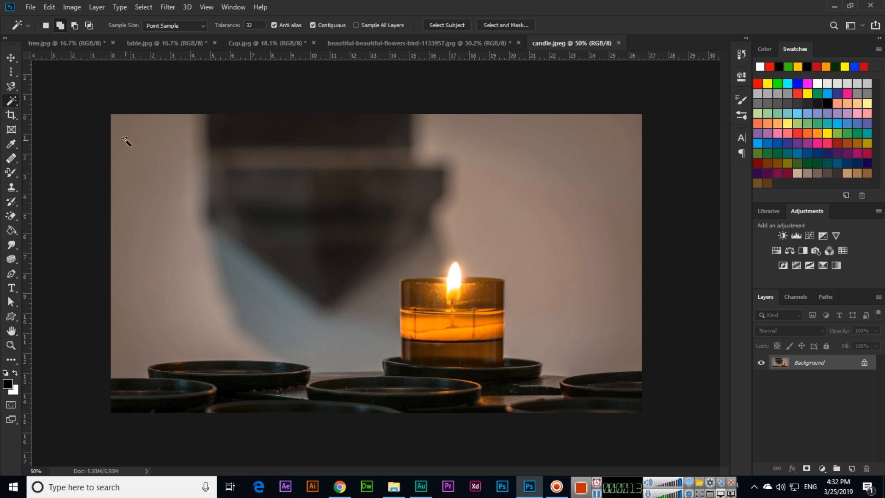
mouse_move(175, 192)
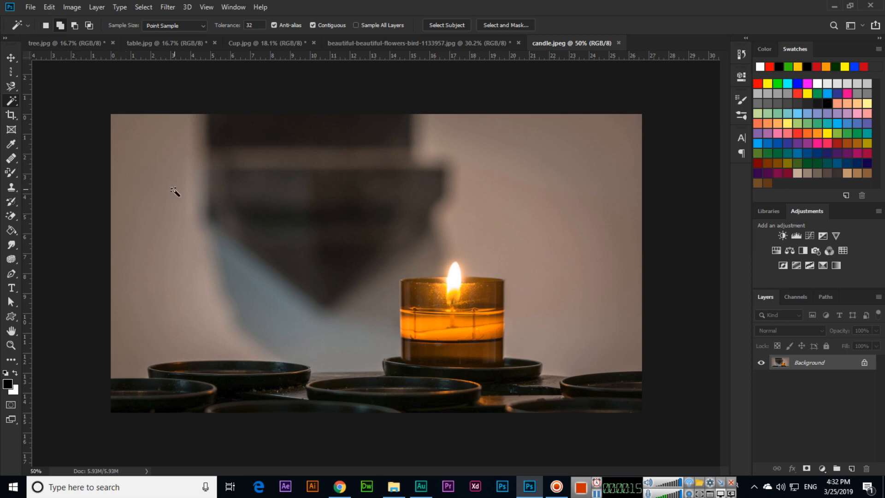
mouse_move(459, 281)
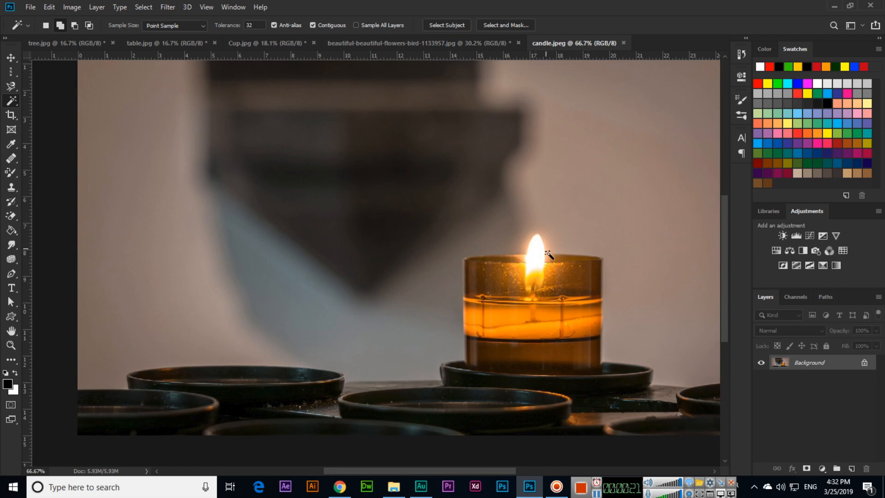
left_click(545, 254)
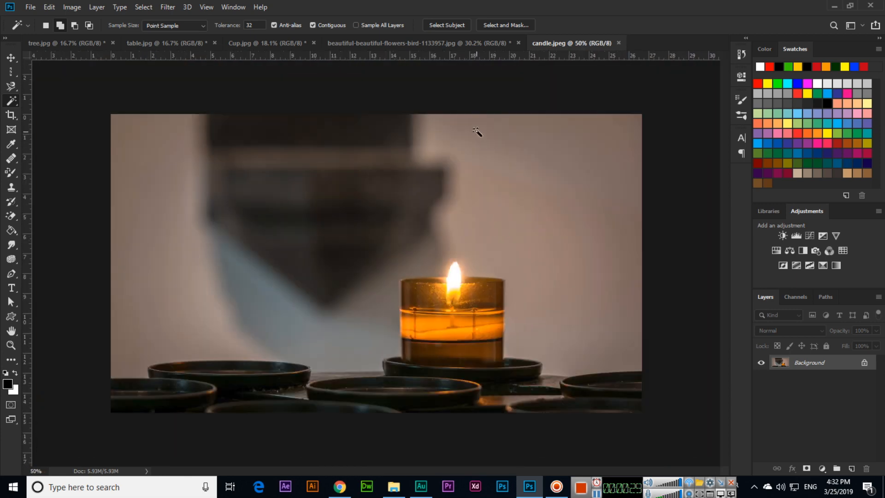
left_click(478, 133)
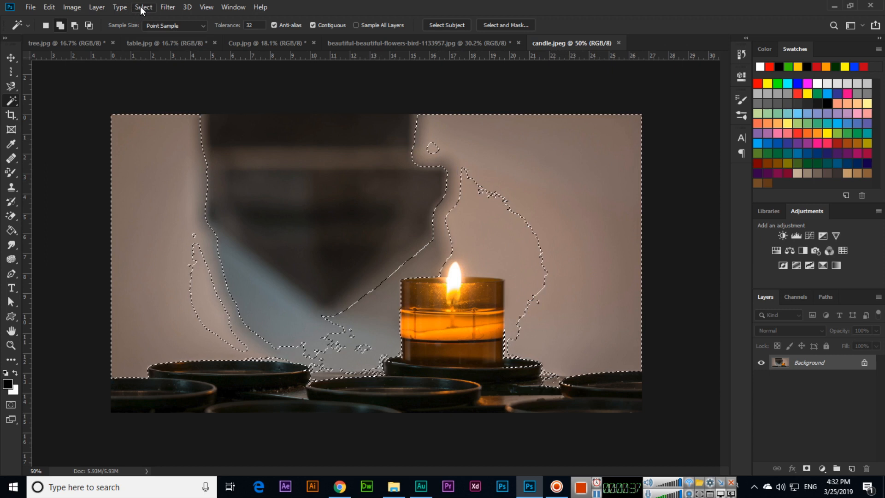
left_click(143, 7)
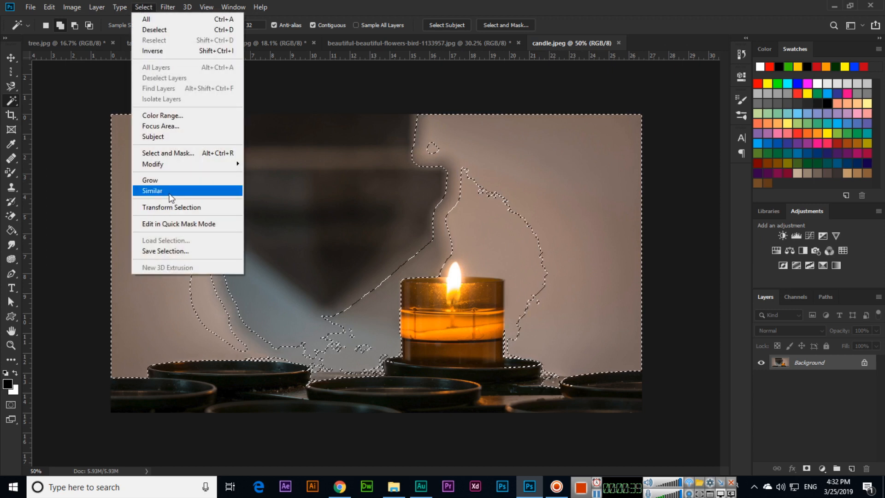
left_click(151, 190)
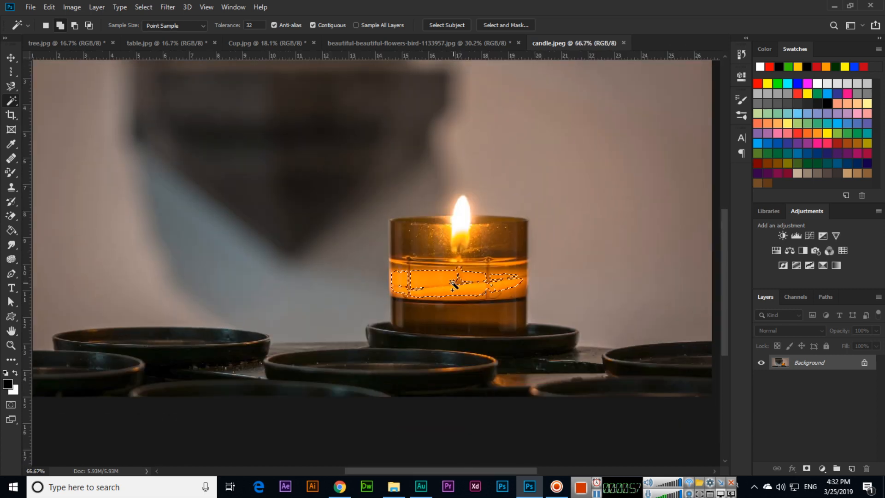
- Expand the wax band selection with Select > Similar to cover the glowing amber band
left_click(143, 7)
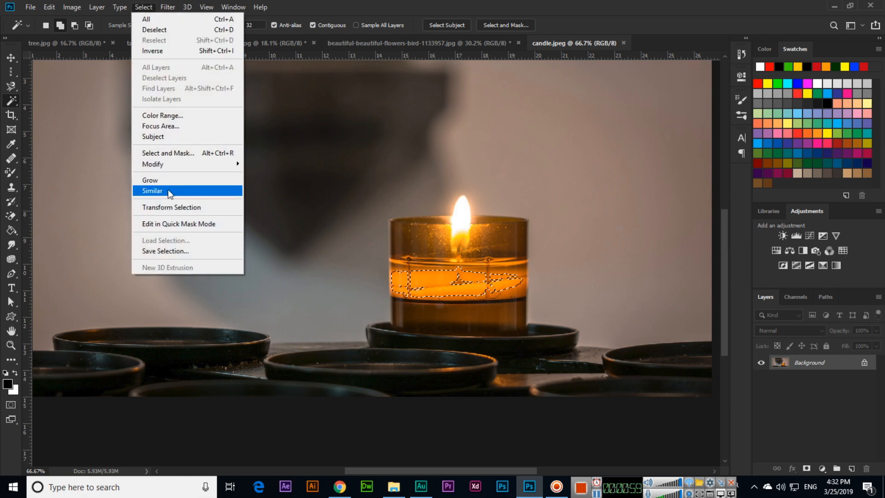
left_click(152, 191)
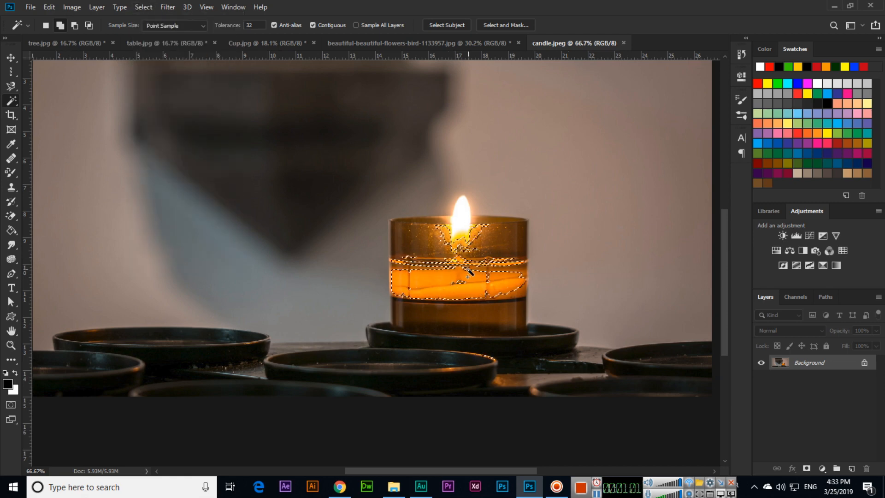